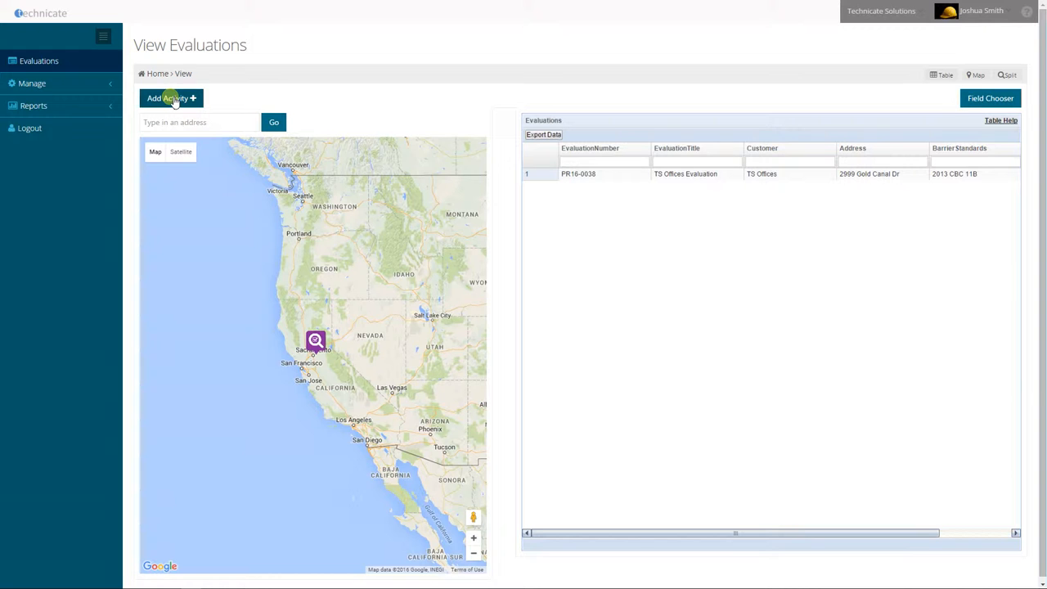
Open a blank Add Evaluation form from the View Evaluations list.
left_click(171, 98)
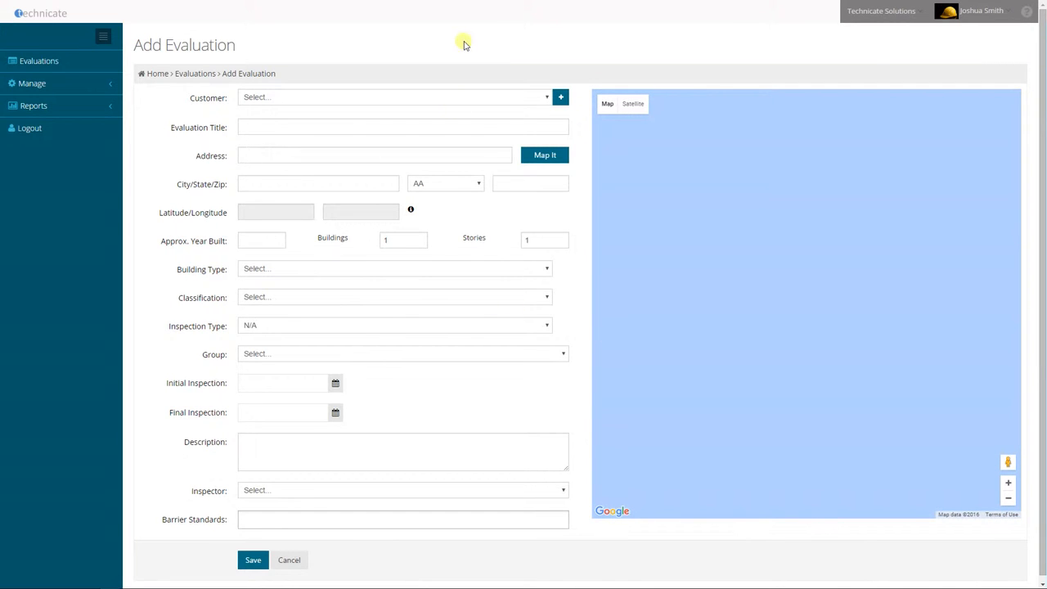
mouse_move(407, 49)
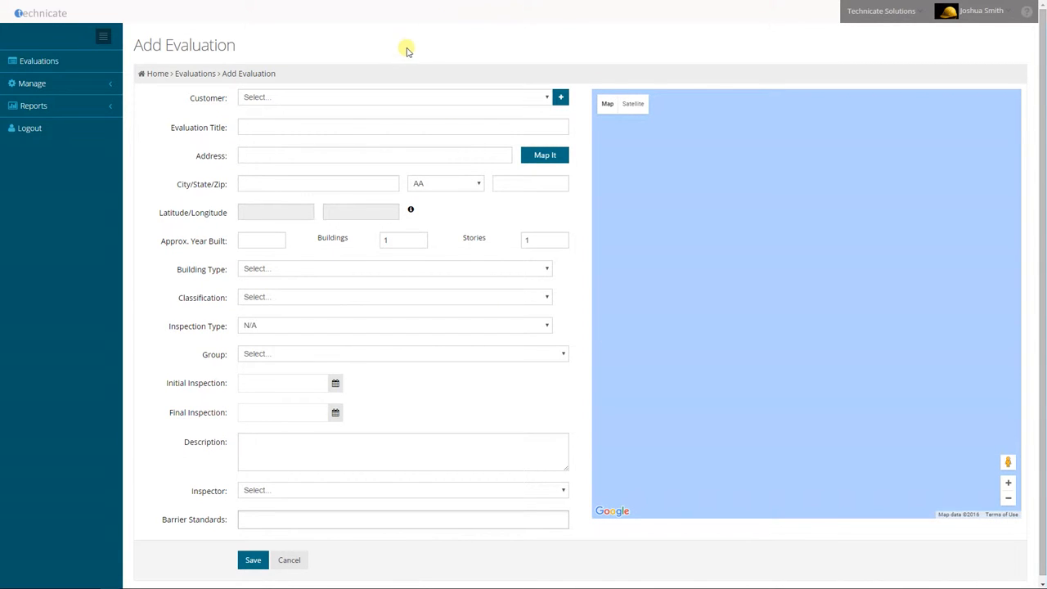
Choose customer TS Offices and title the evaluation 'New TS Office Inspection'.
left_click(393, 97)
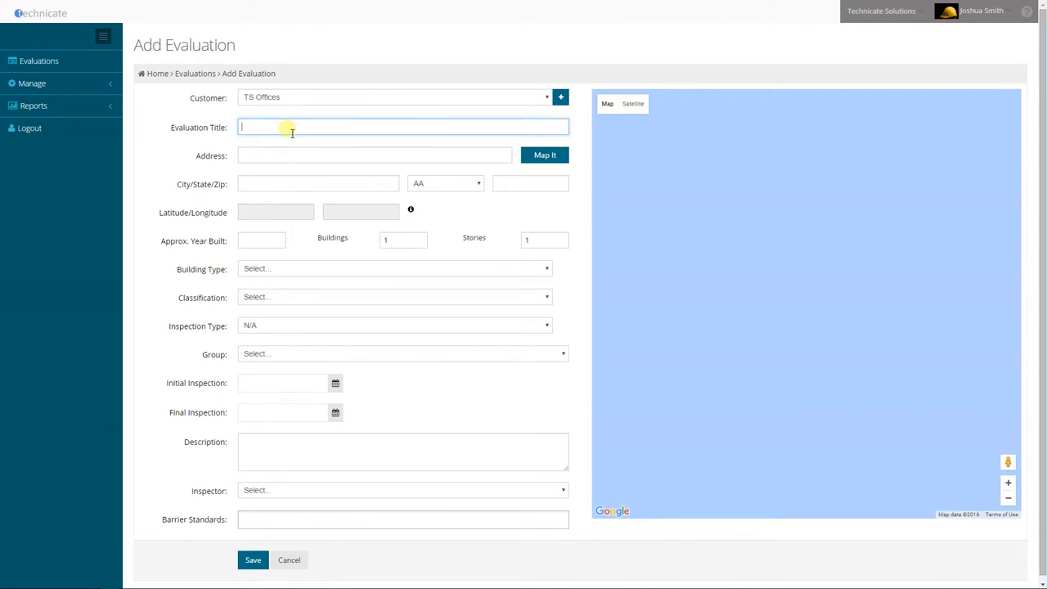
type("New")
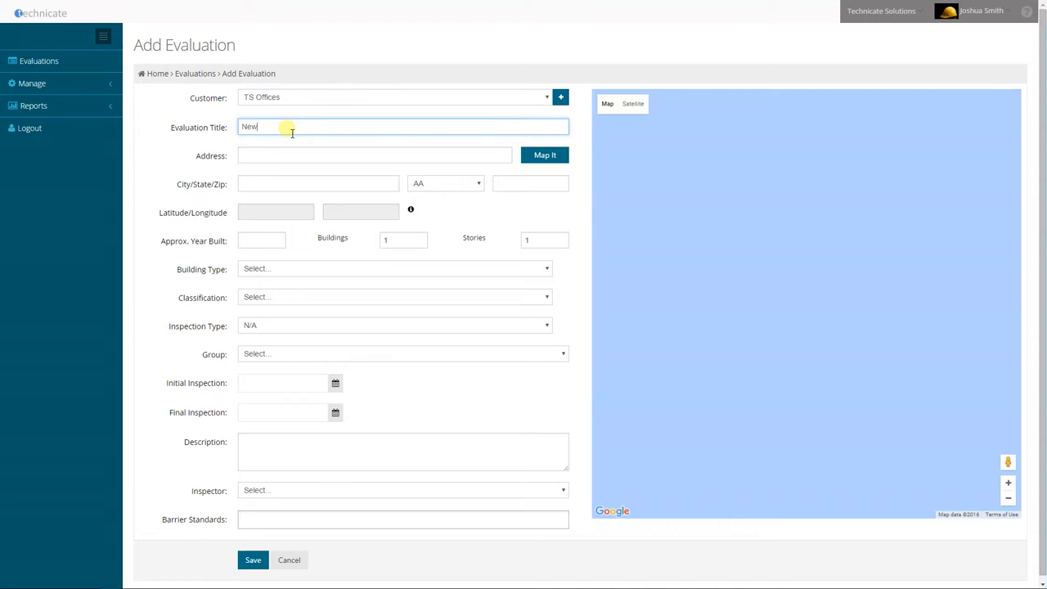
type("TS Office Inspection")
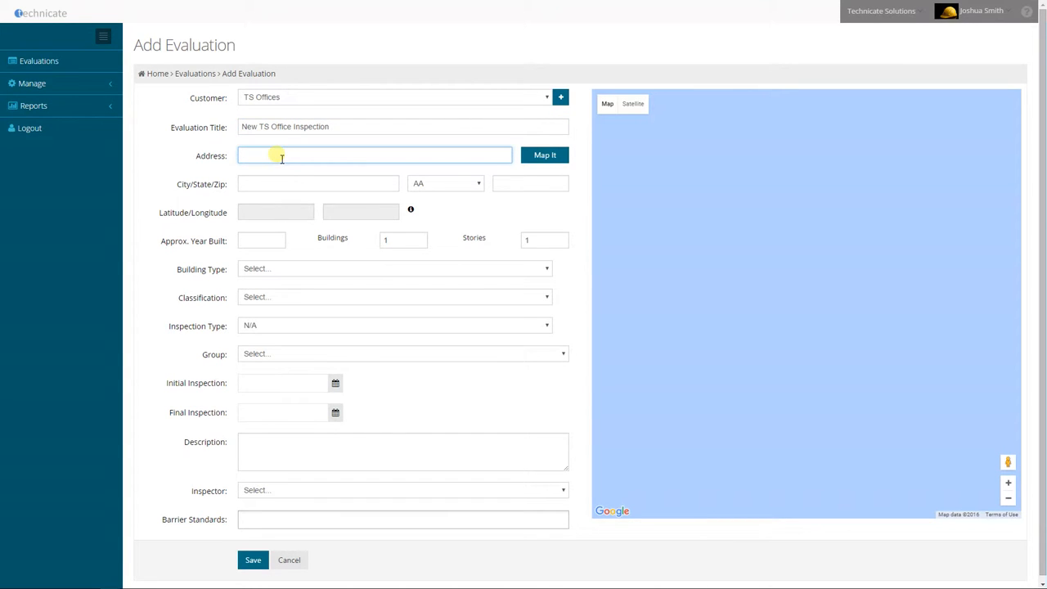
Enter address 3001 Gold Canal Dr., Rancho Cordova, CA 95670 and locate it on the map.
type("3")
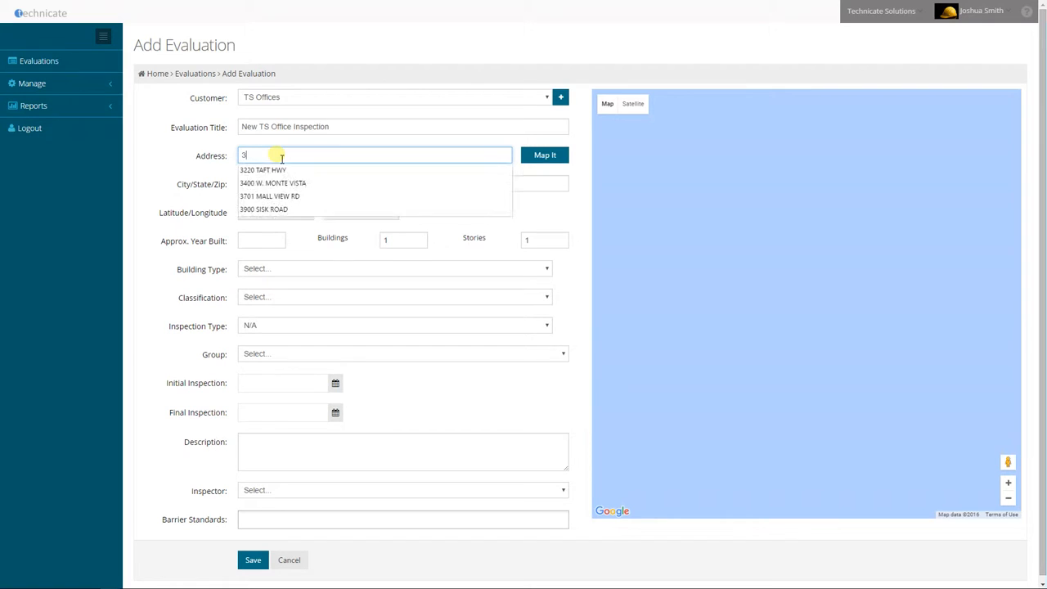
type("001")
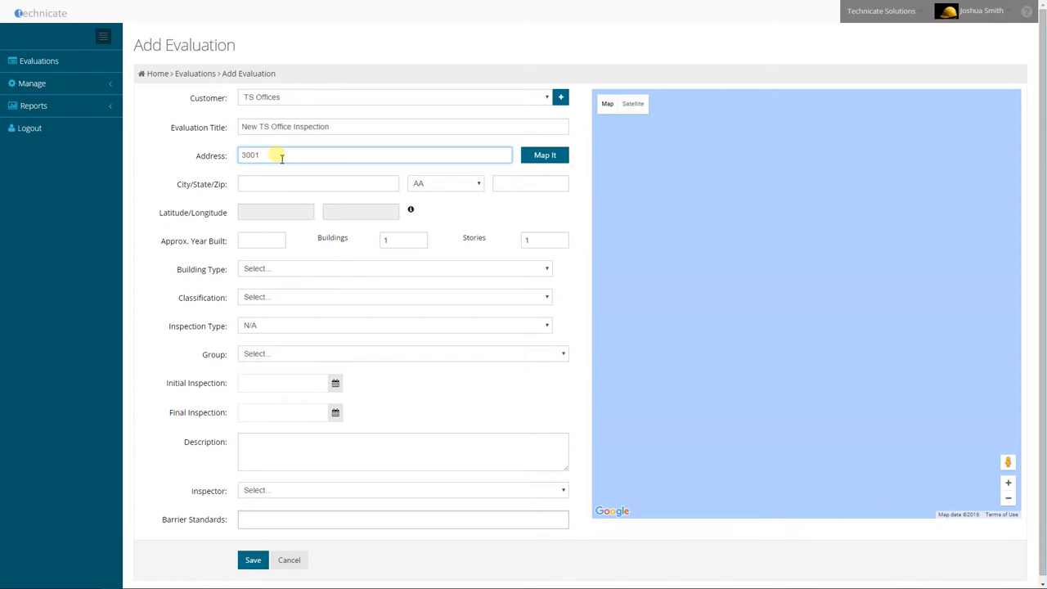
type("Gold Canal Dr")
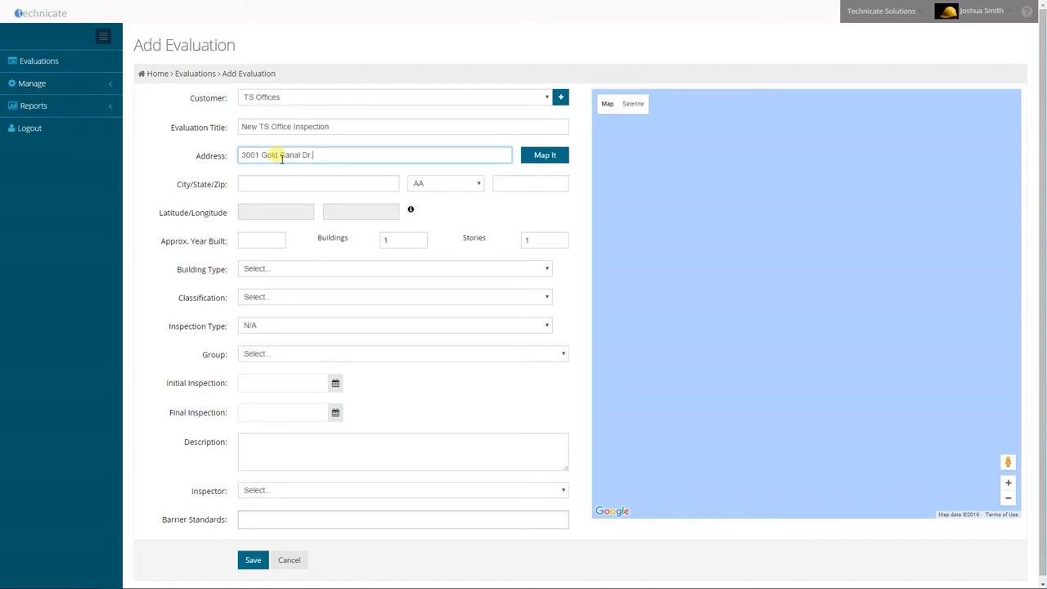
left_click(317, 182)
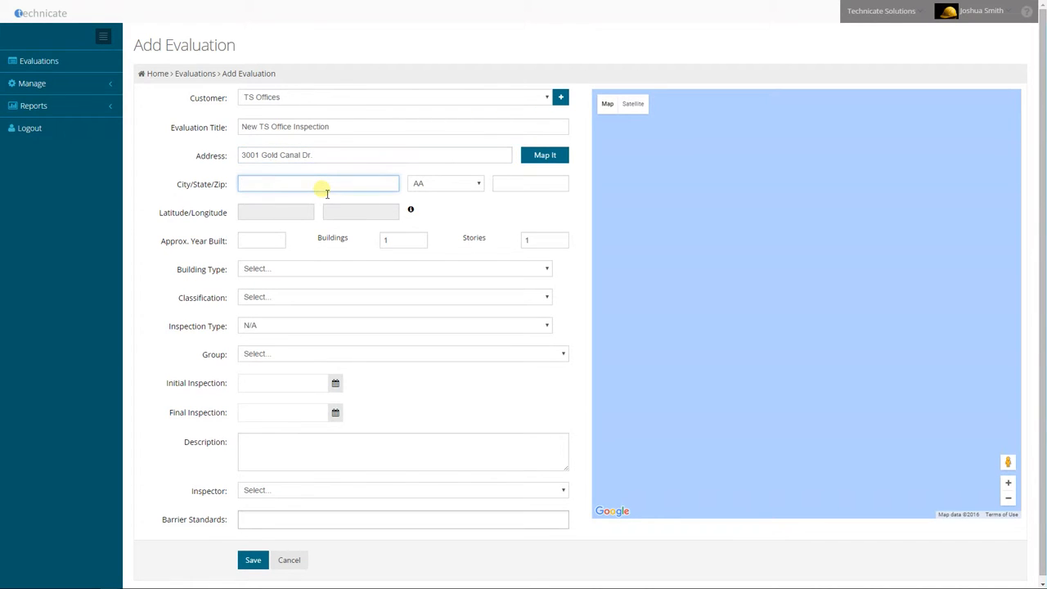
type("R")
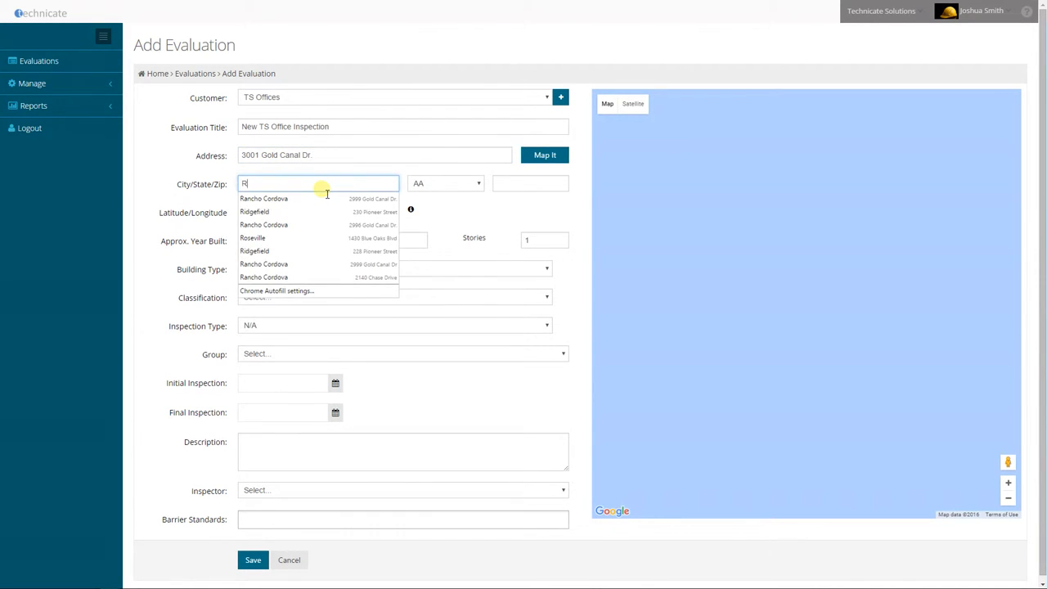
left_click(264, 198)
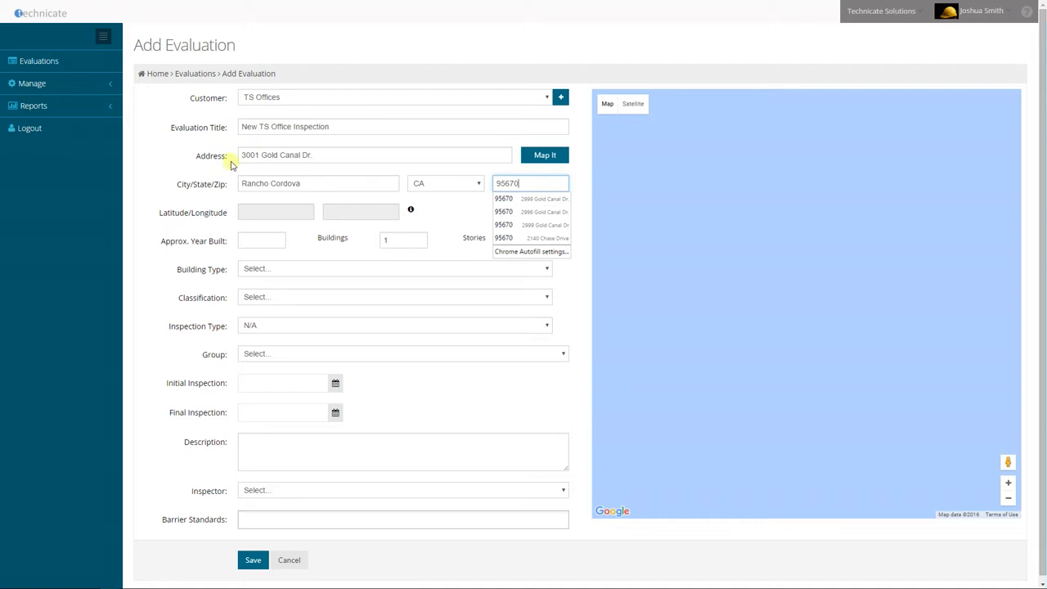
left_click(318, 182)
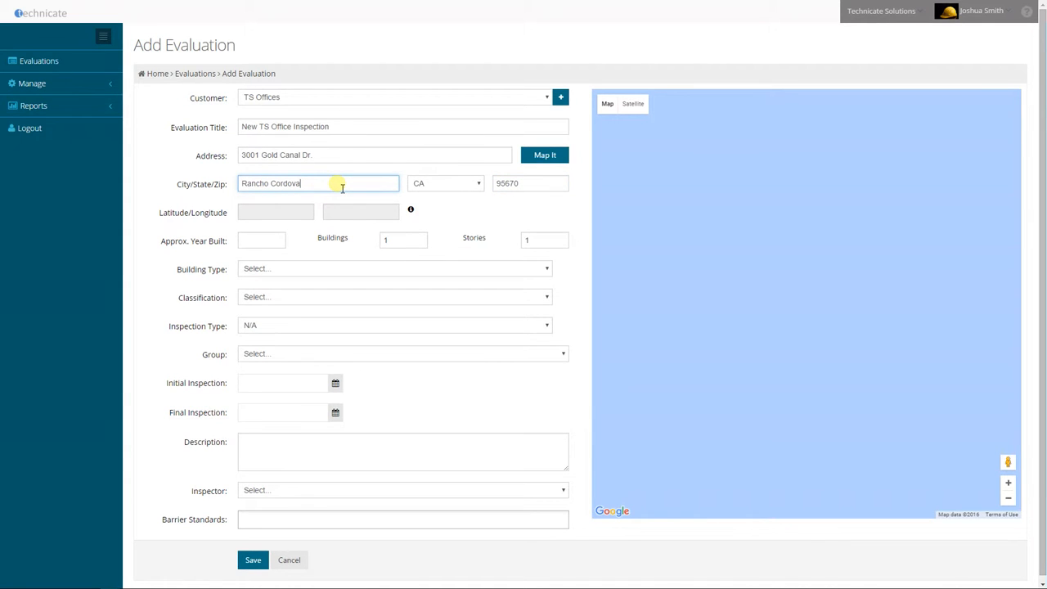
left_click(544, 155)
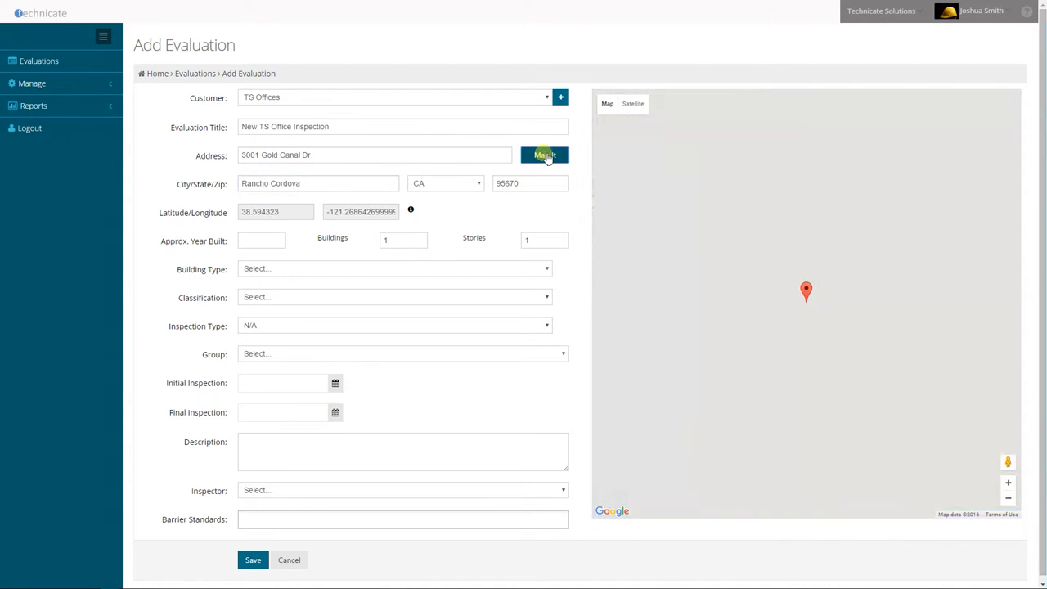
Pin the address with coordinates, enter year built 2001, and set stories to 2.
left_click(544, 155)
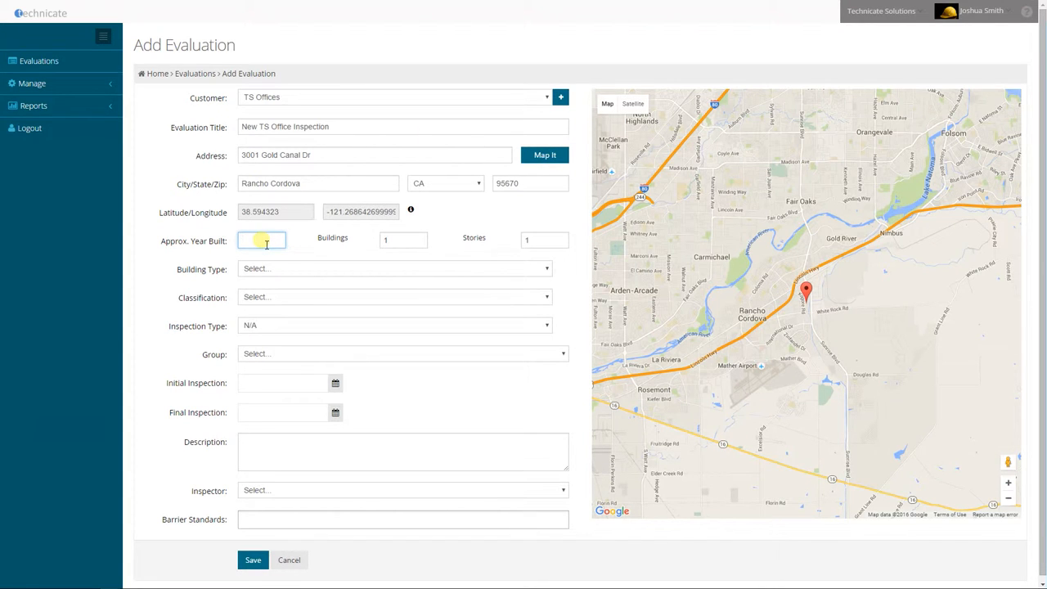
type("2001")
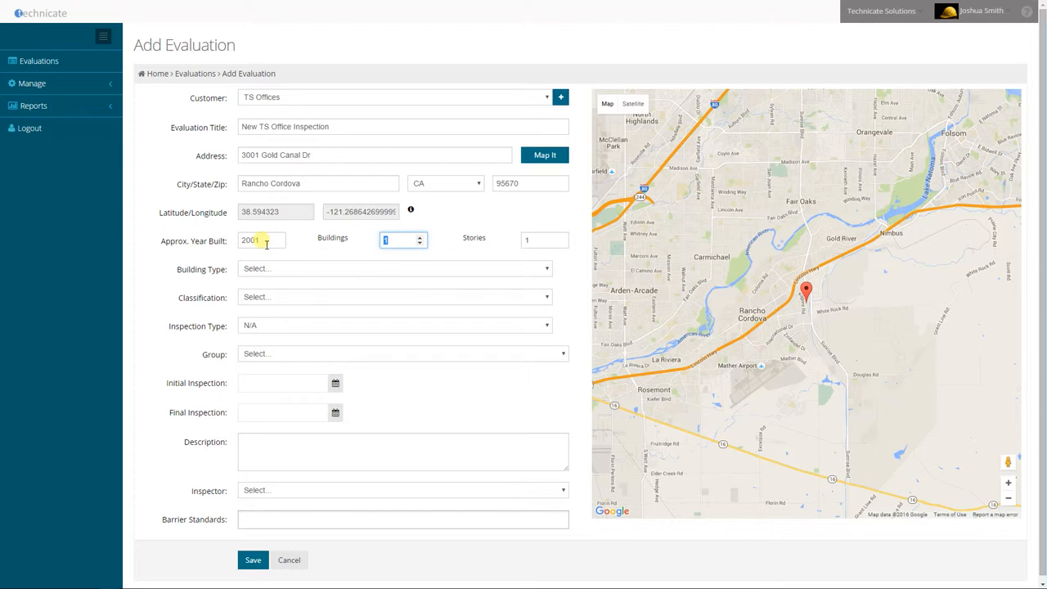
left_click(560, 236)
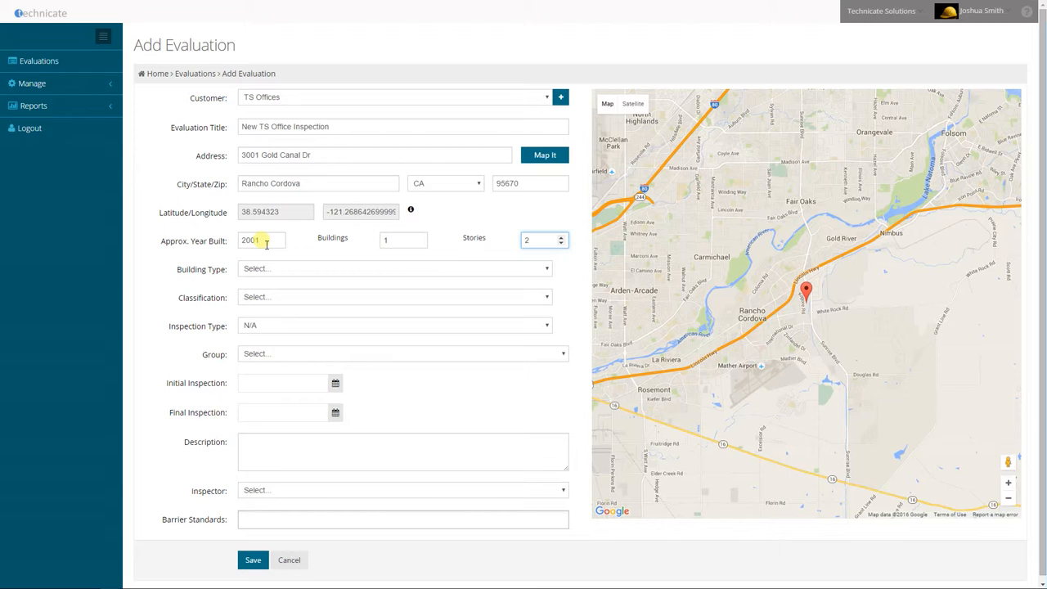
left_click(395, 268)
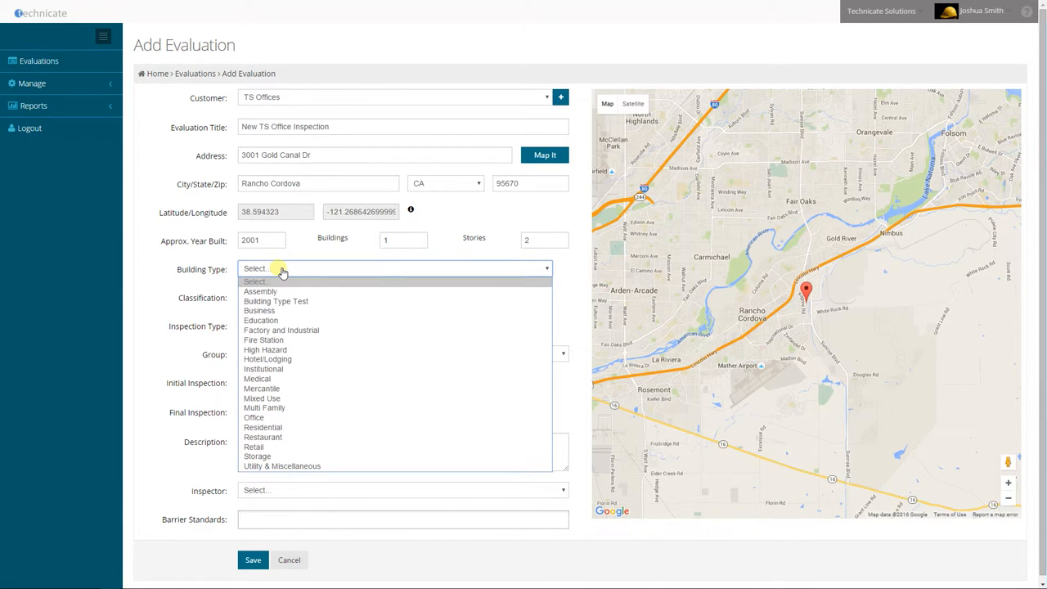
mouse_move(262, 399)
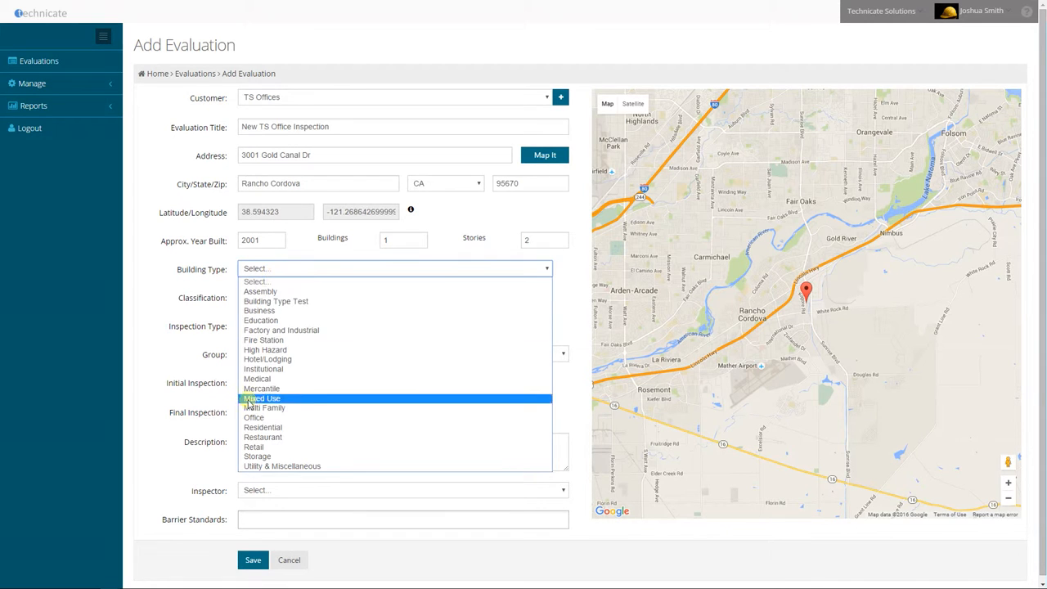
Set building type Office, classification B – Business, and inspection type CASp Evaluation.
left_click(254, 417)
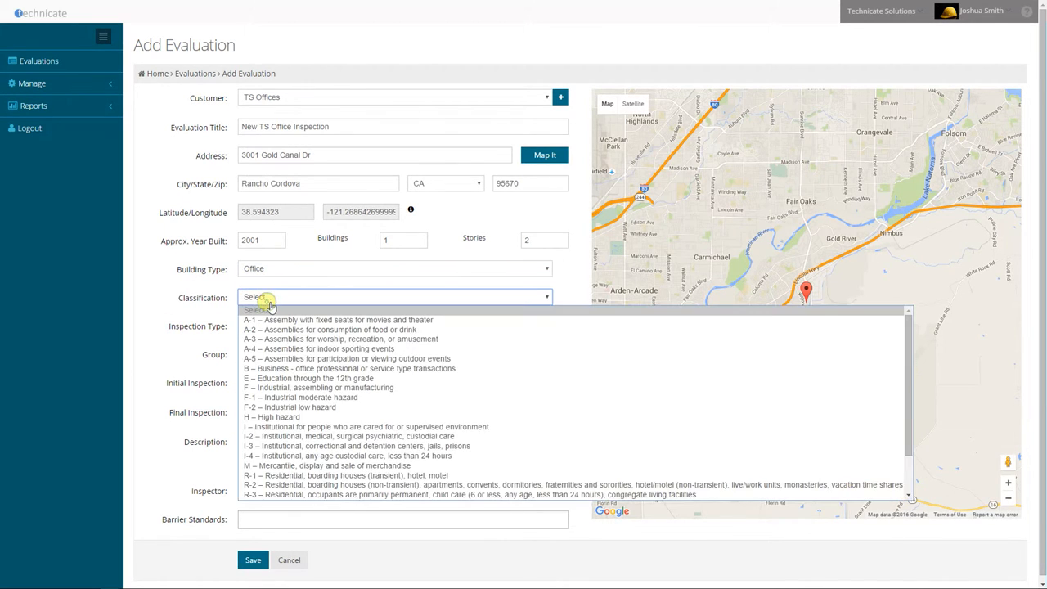
left_click(348, 368)
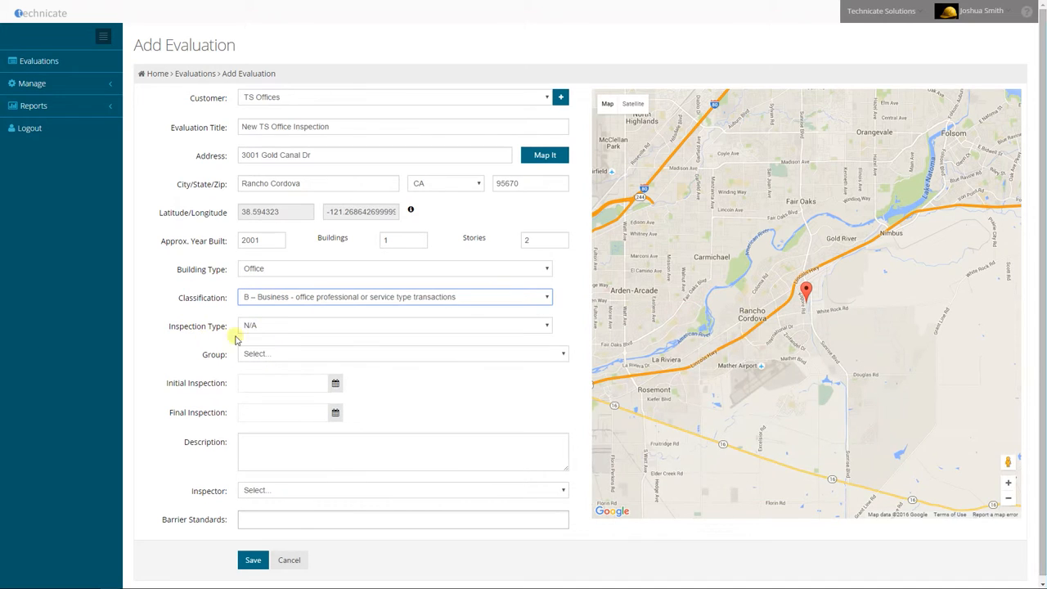
left_click(392, 325)
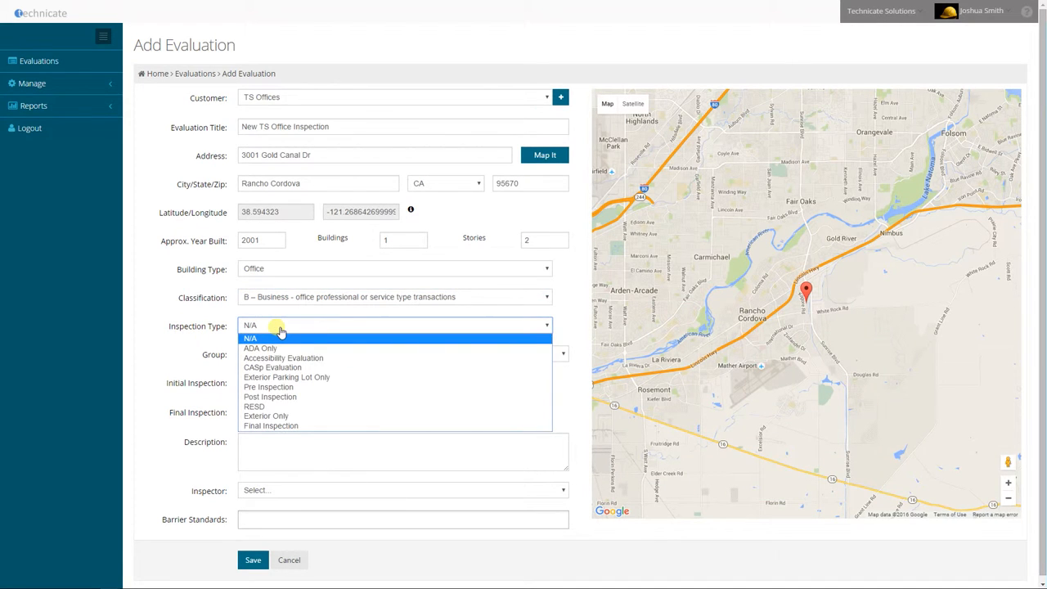
mouse_move(273, 368)
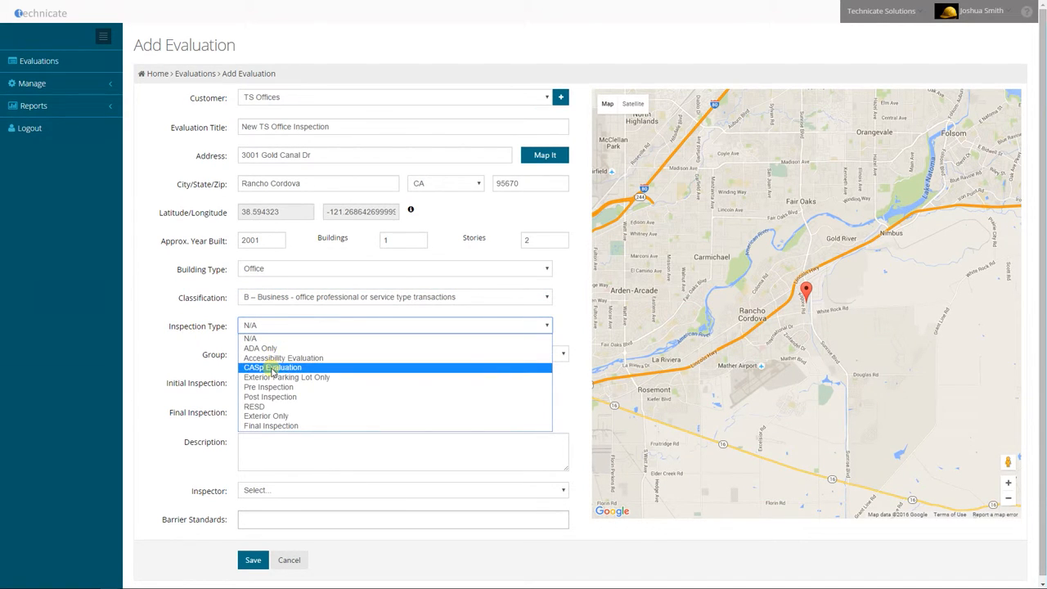
left_click(272, 366)
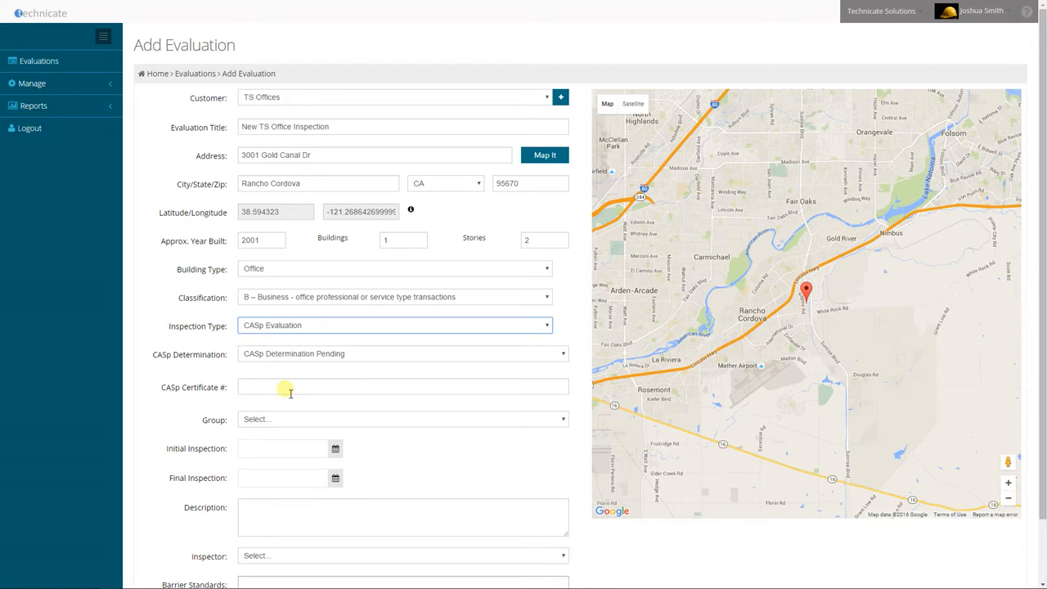
Enter CASp certificate number ABC 123 and assign the evaluation to the Facility group.
type("ABC")
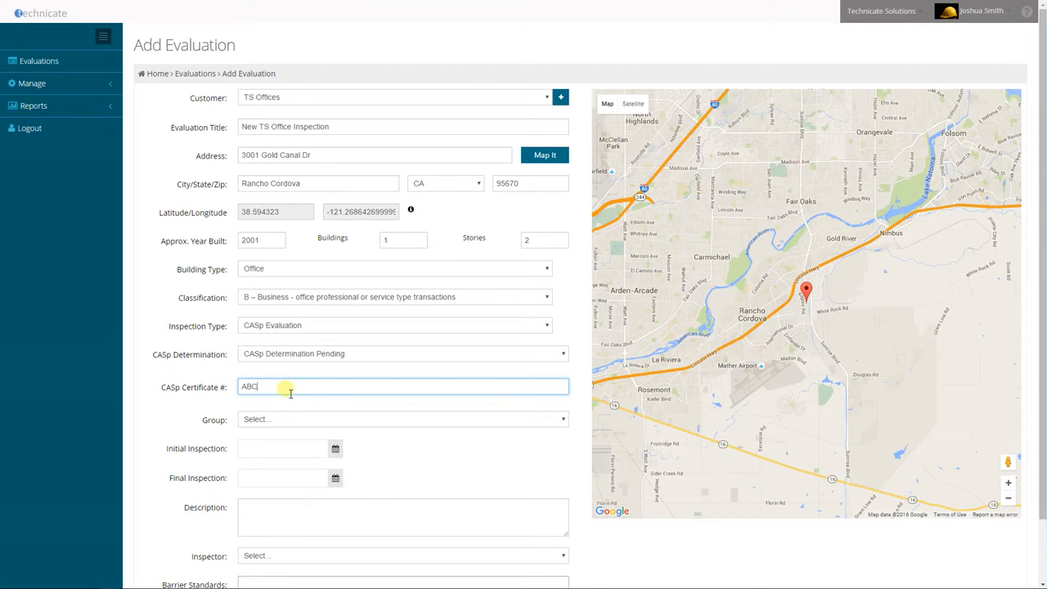
type("123")
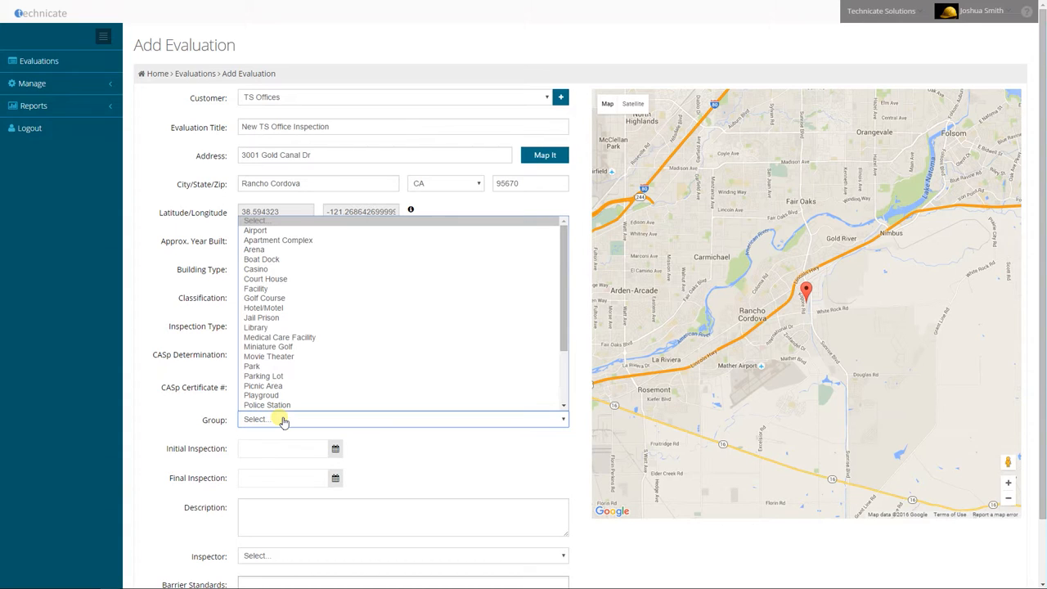
mouse_move(256, 288)
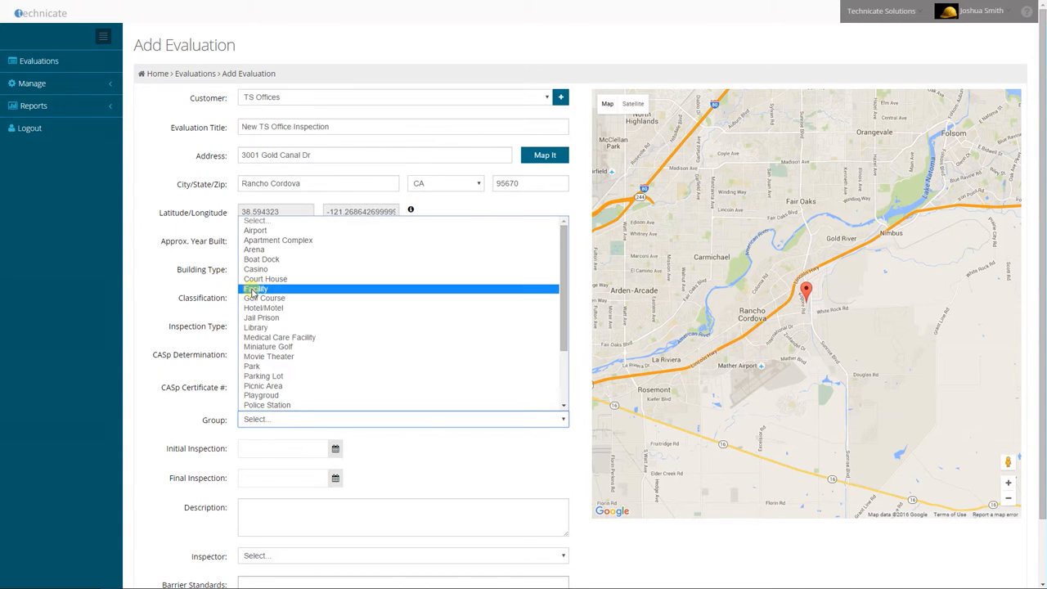
left_click(256, 288)
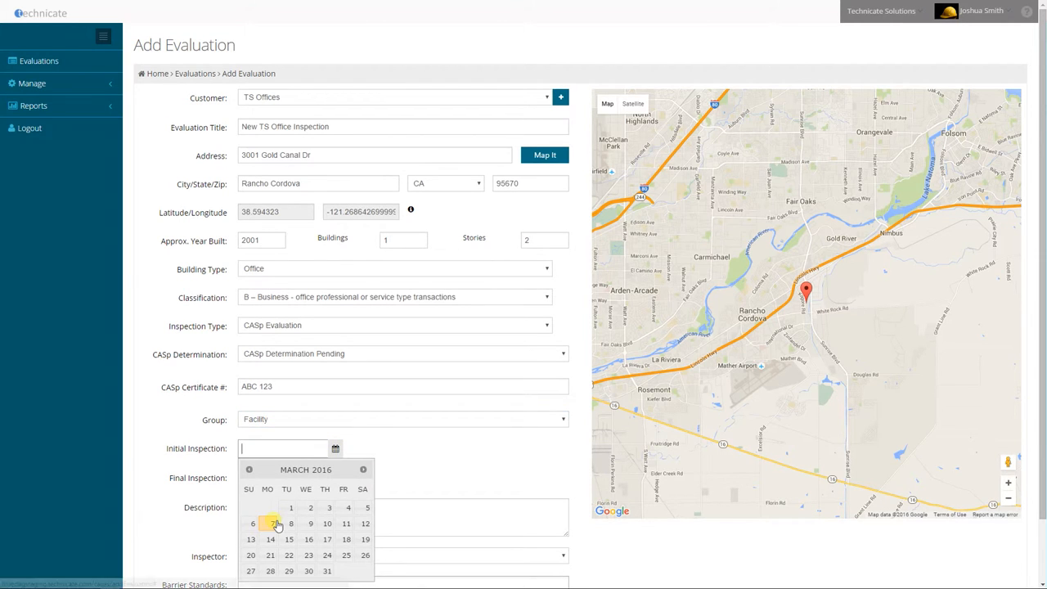
left_click(269, 523)
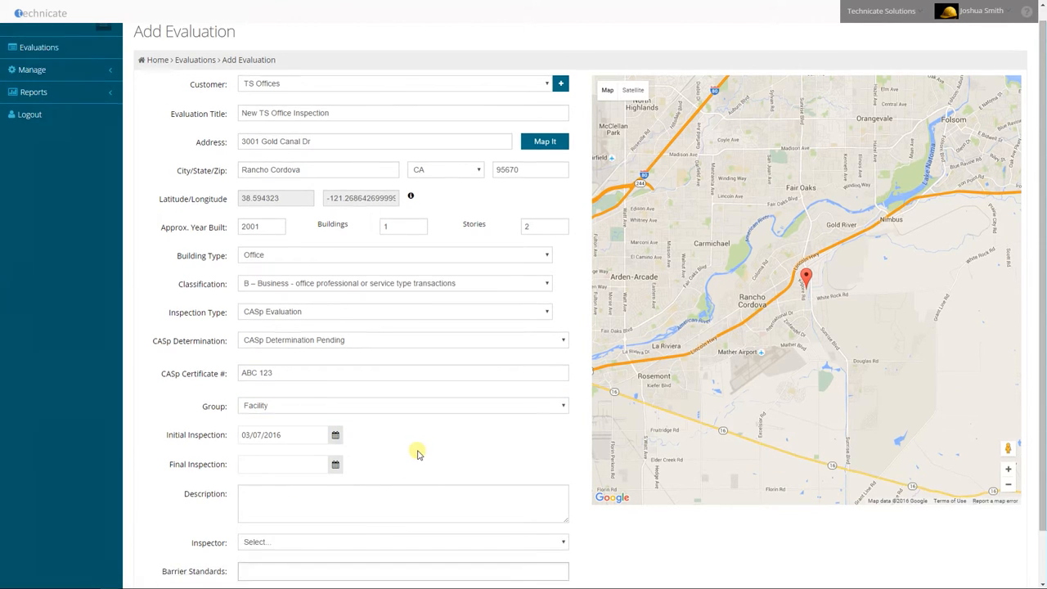
left_click(403, 448)
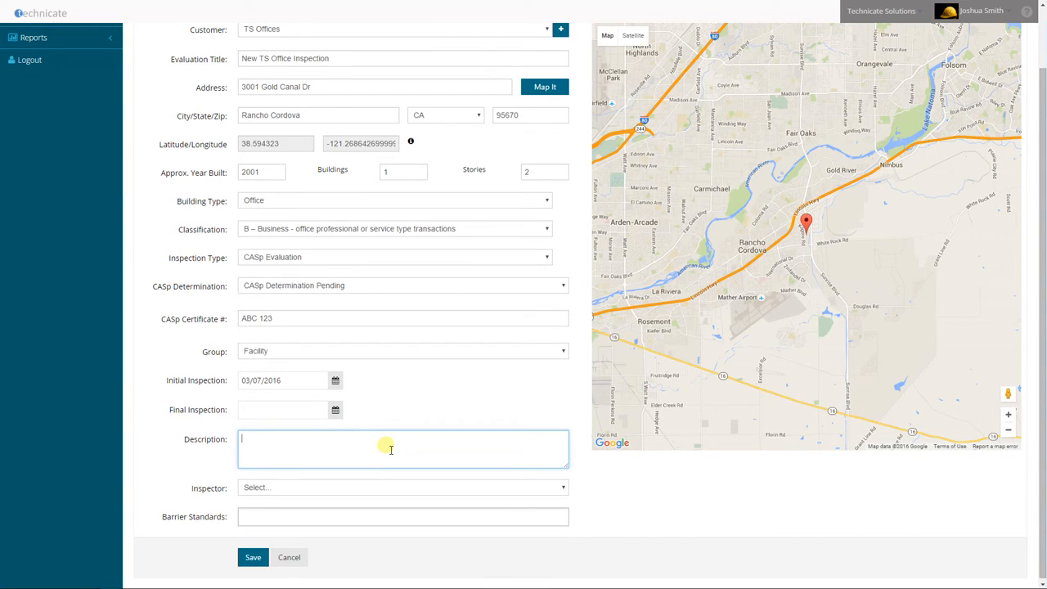
type("New")
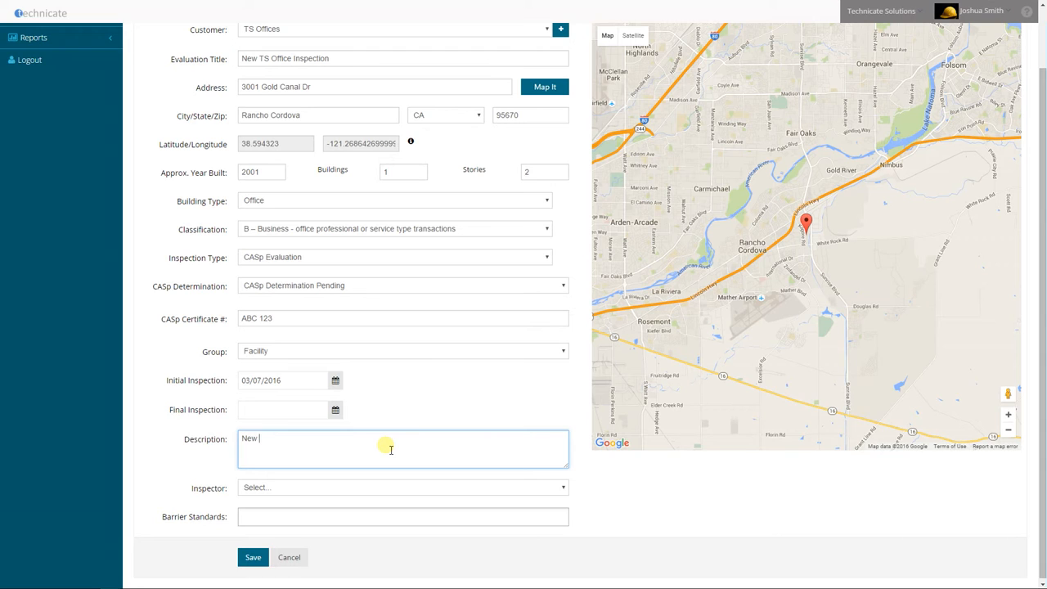
type("office inspection")
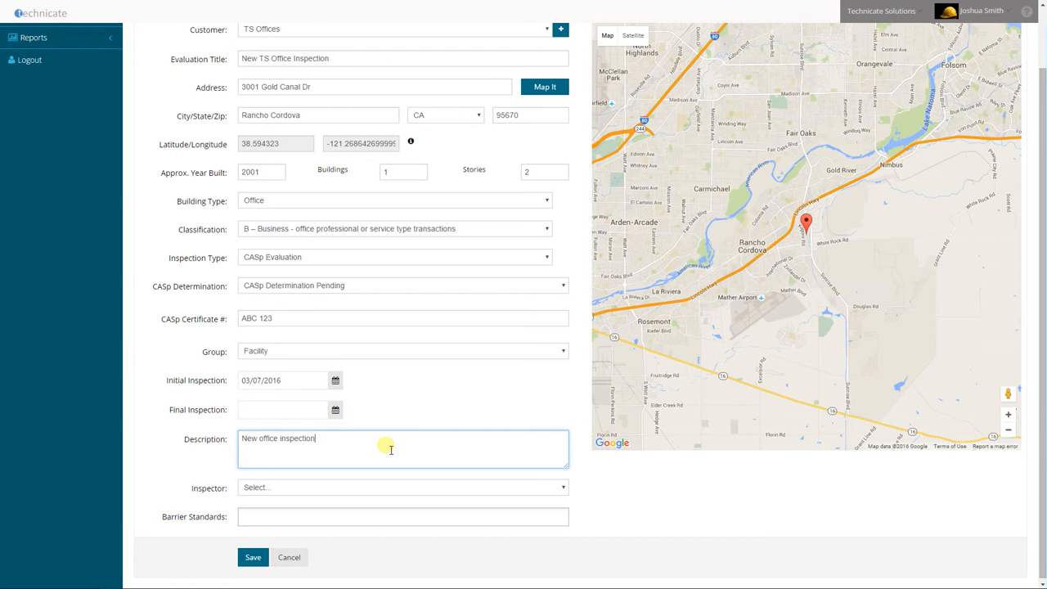
type(", new con")
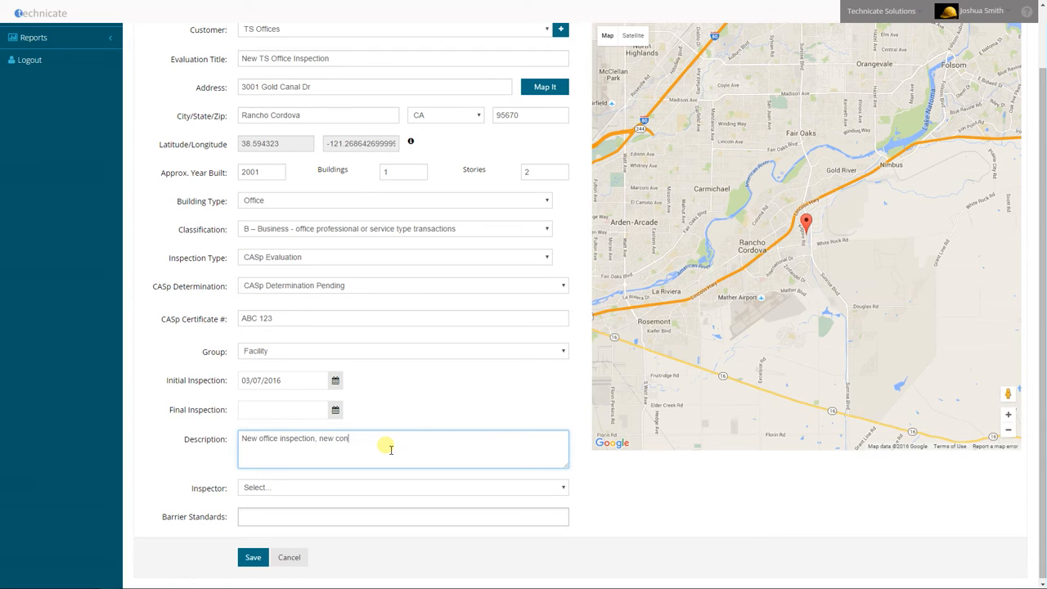
type("struction.")
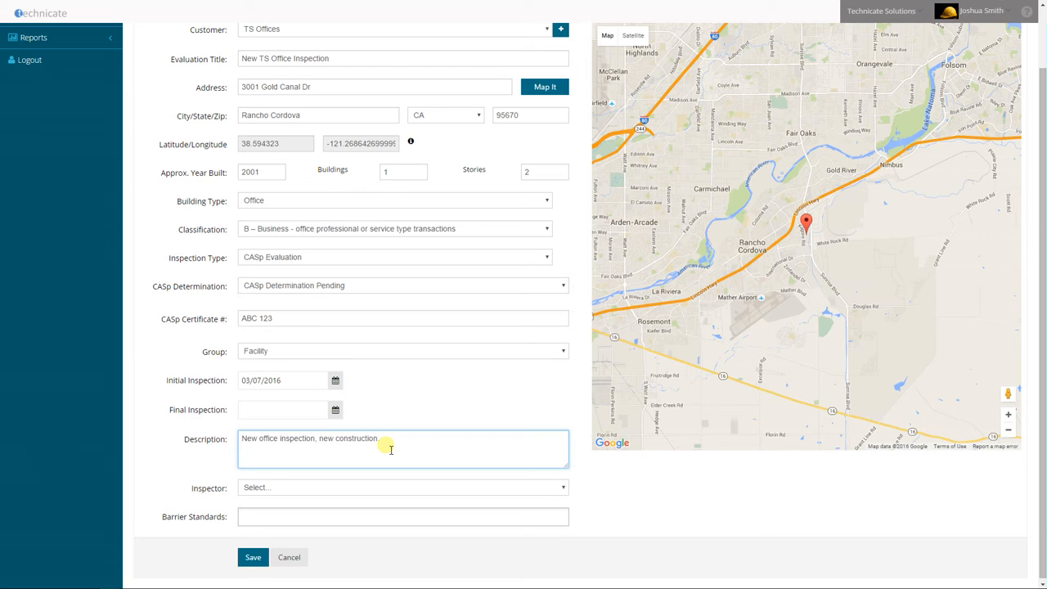
left_click(400, 487)
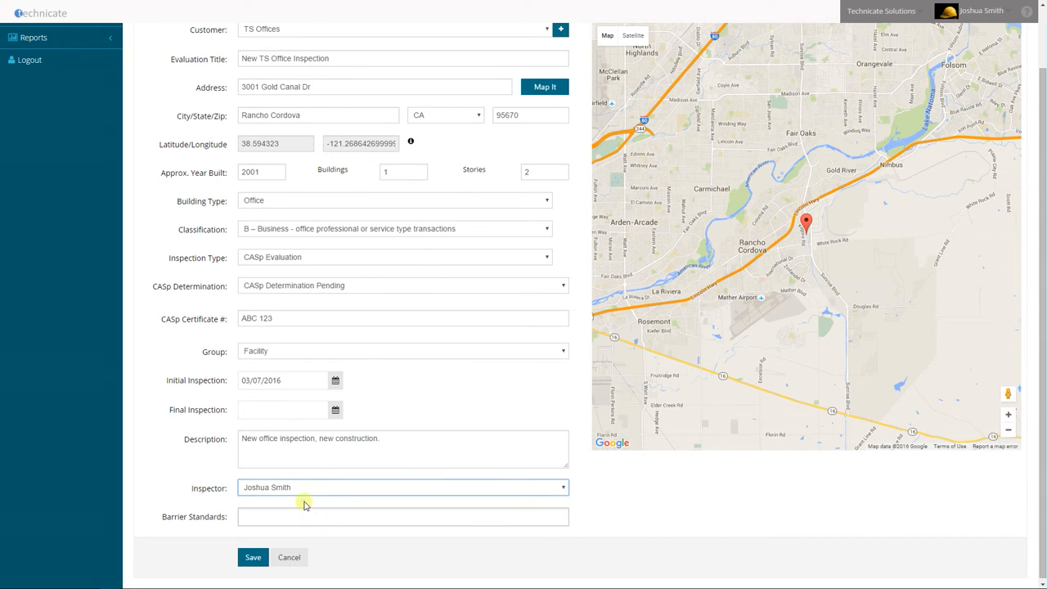
Add barrier standard 2013 CBC 11B and save the evaluation as PR16-0039.
left_click(402, 516)
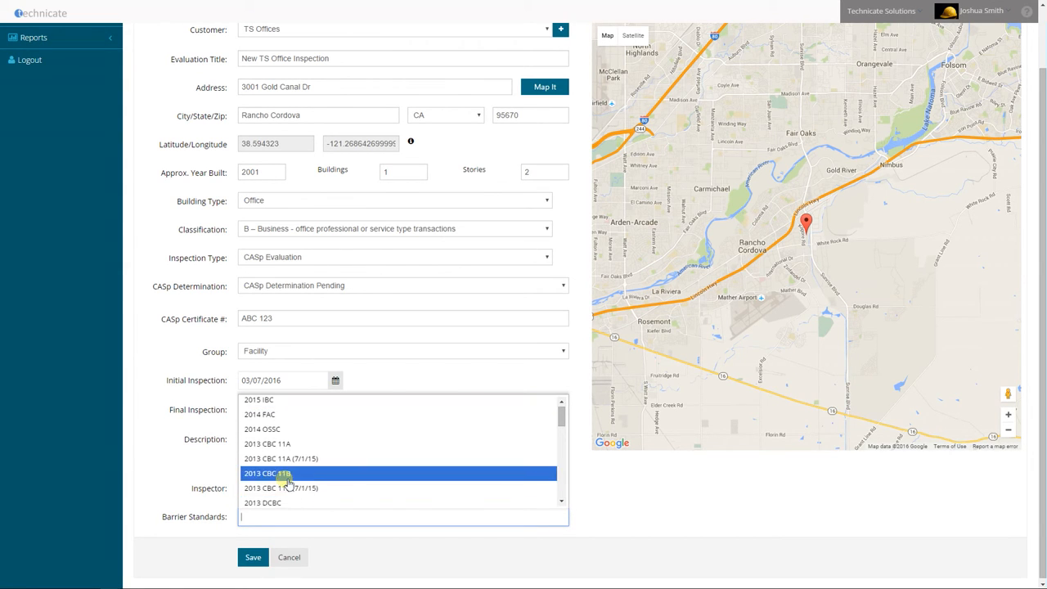
left_click(267, 473)
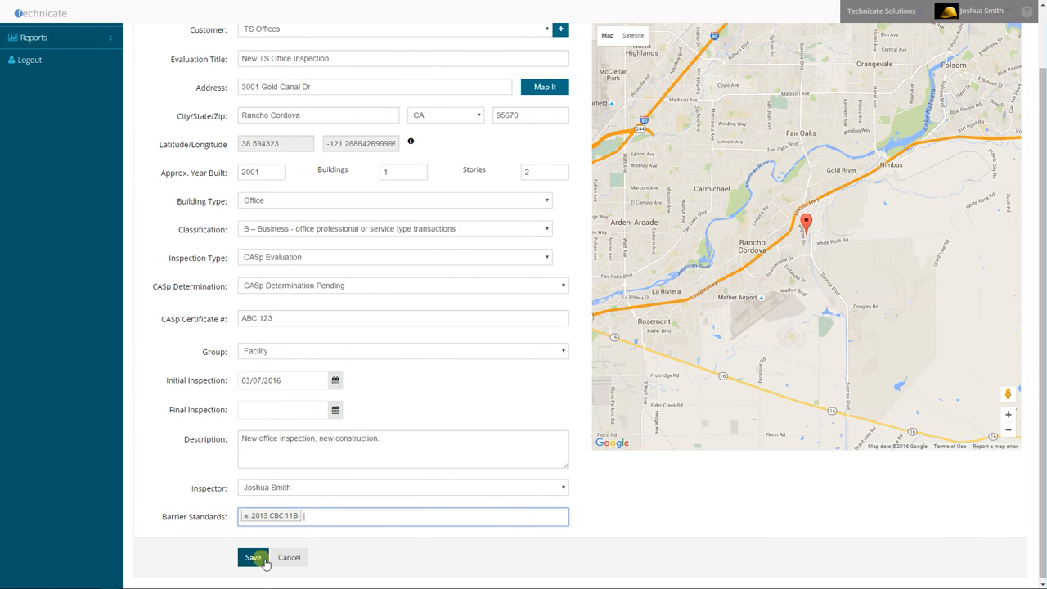
left_click(252, 557)
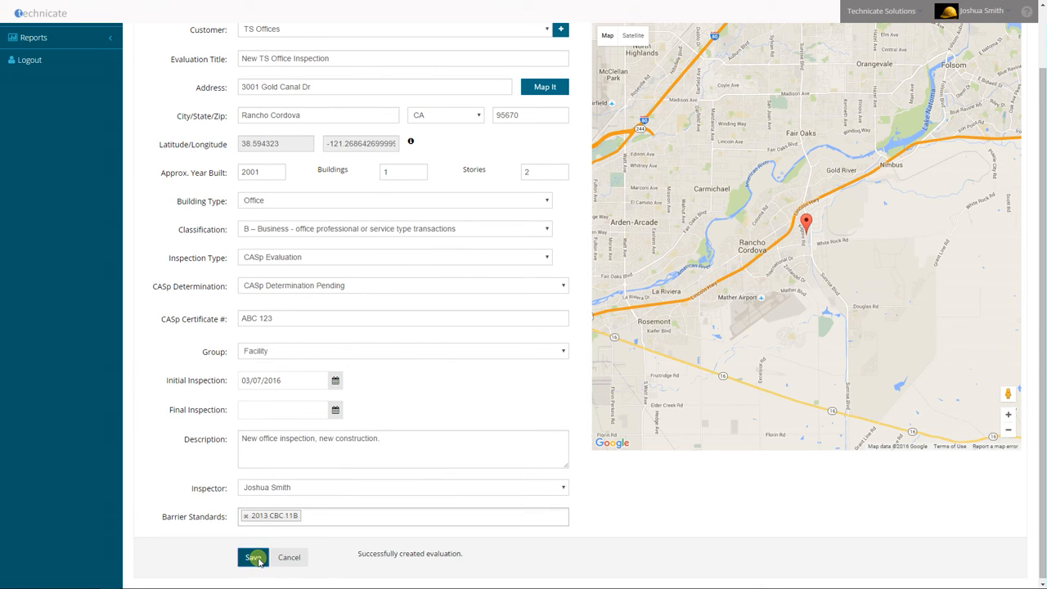
left_click(253, 557)
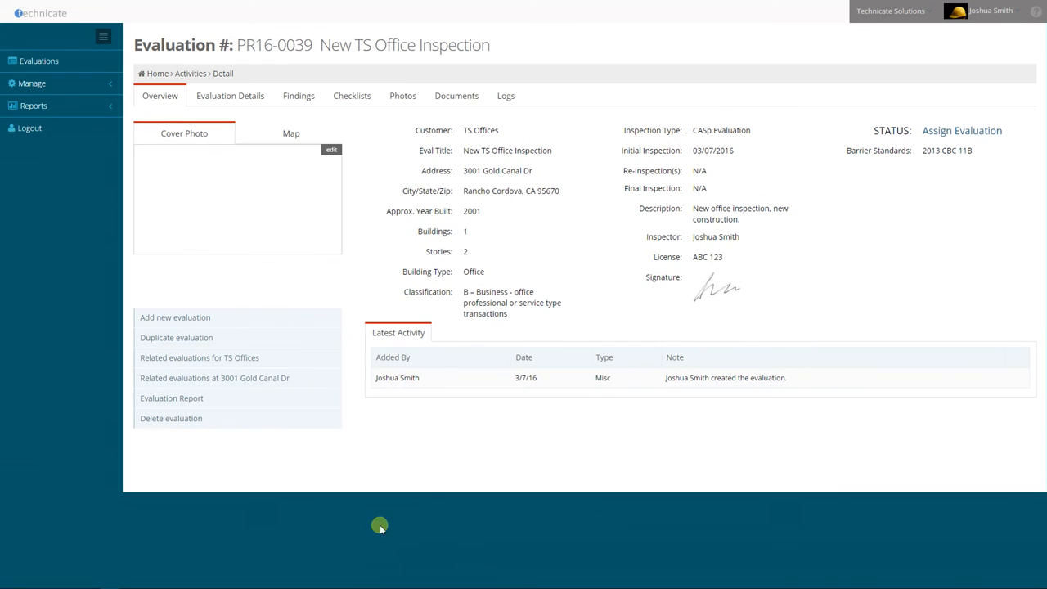
mouse_move(431, 494)
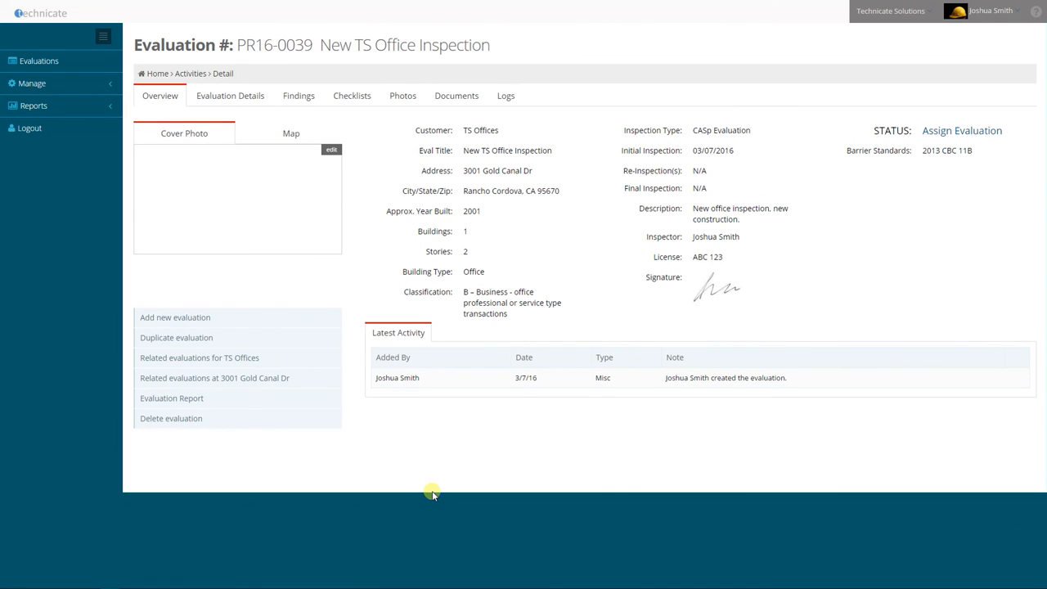